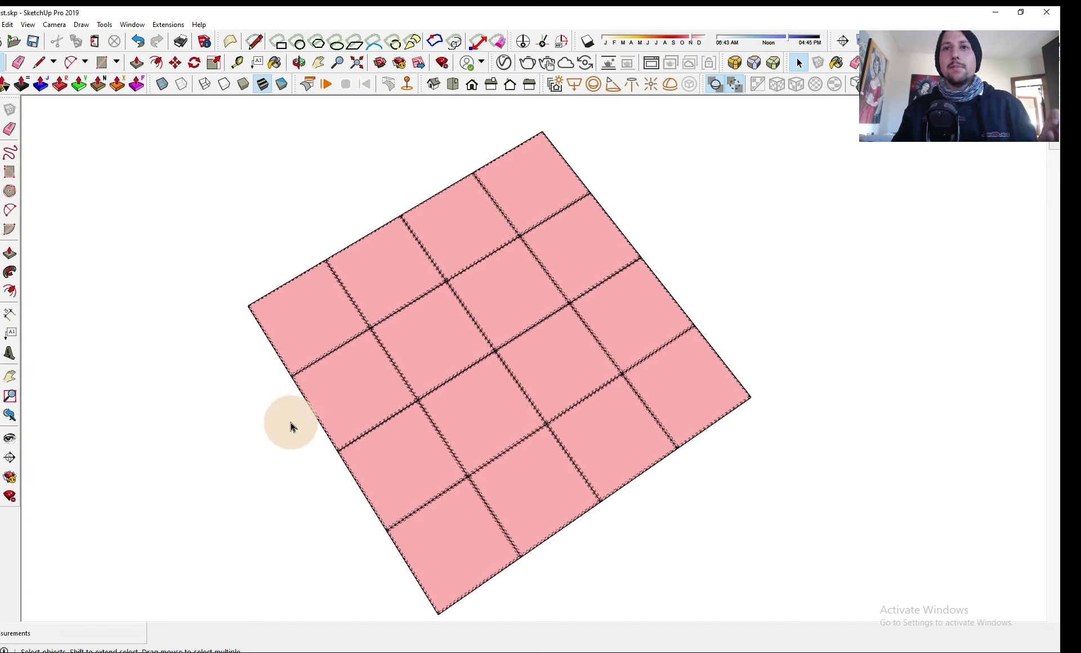
mouse_move(573, 402)
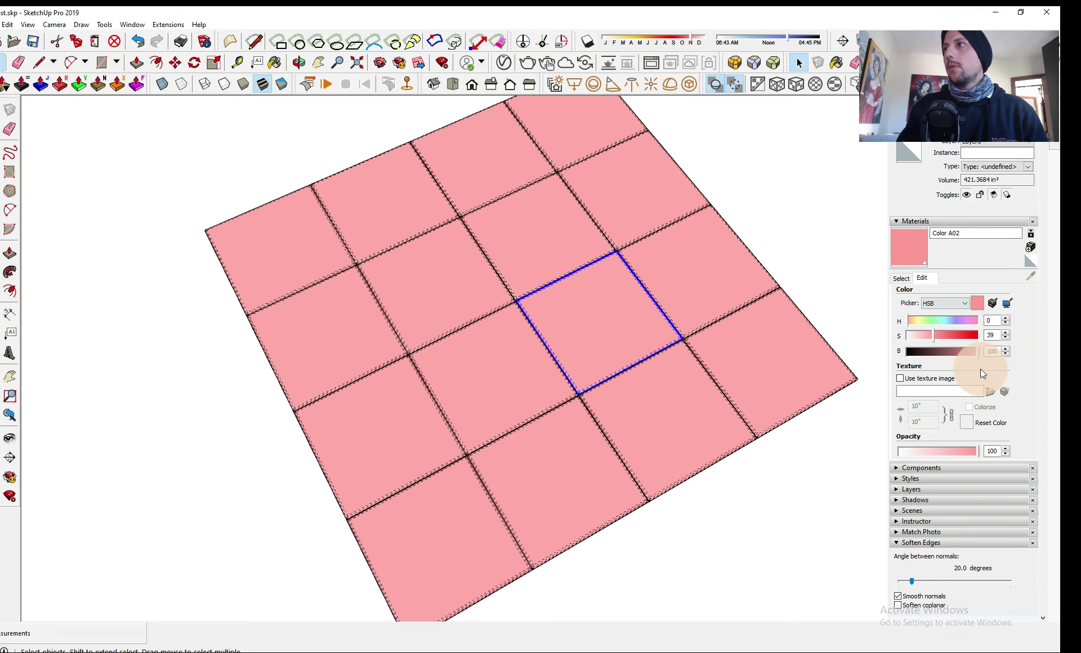
Enable Use texture image on the tile material so the marble image replaces plain pink.
click(1005, 392)
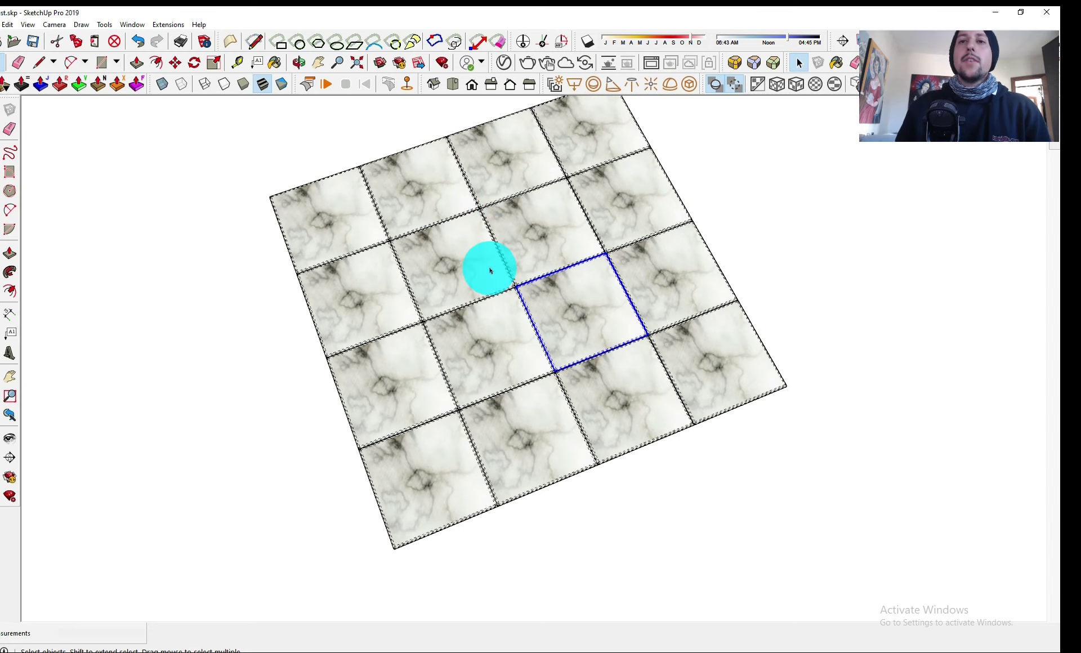
mouse_move(486, 306)
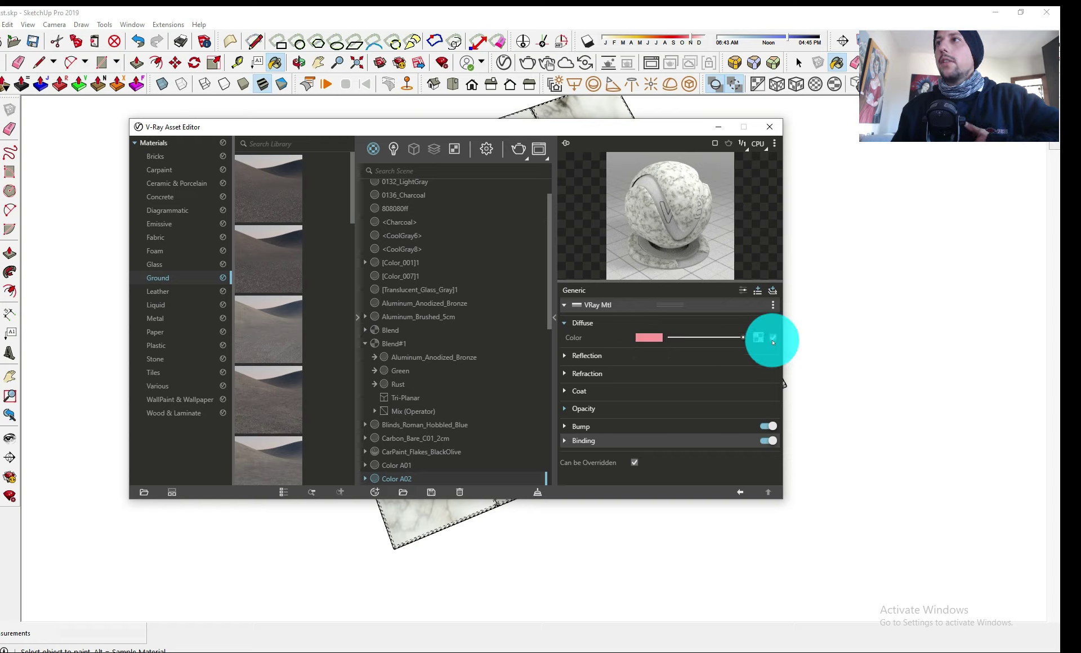
Enter the marble bitmap map feeding Color A02's Diffuse Color slot.
click(757, 337)
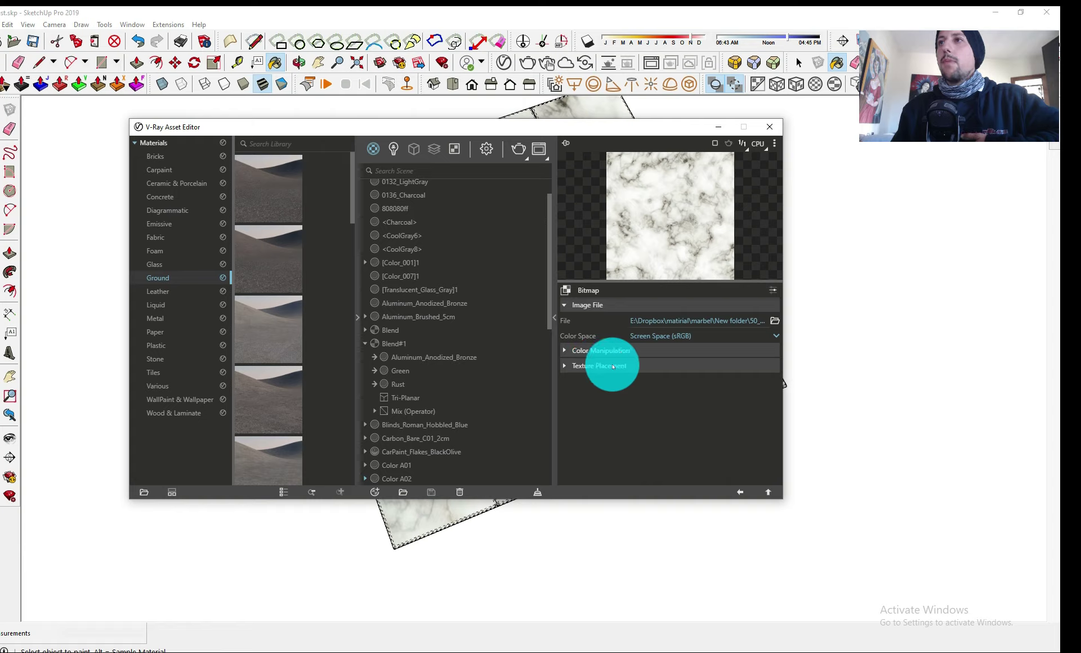
Expand Texture Placement and enter the marble bitmap's UVW Placement source settings.
click(599, 365)
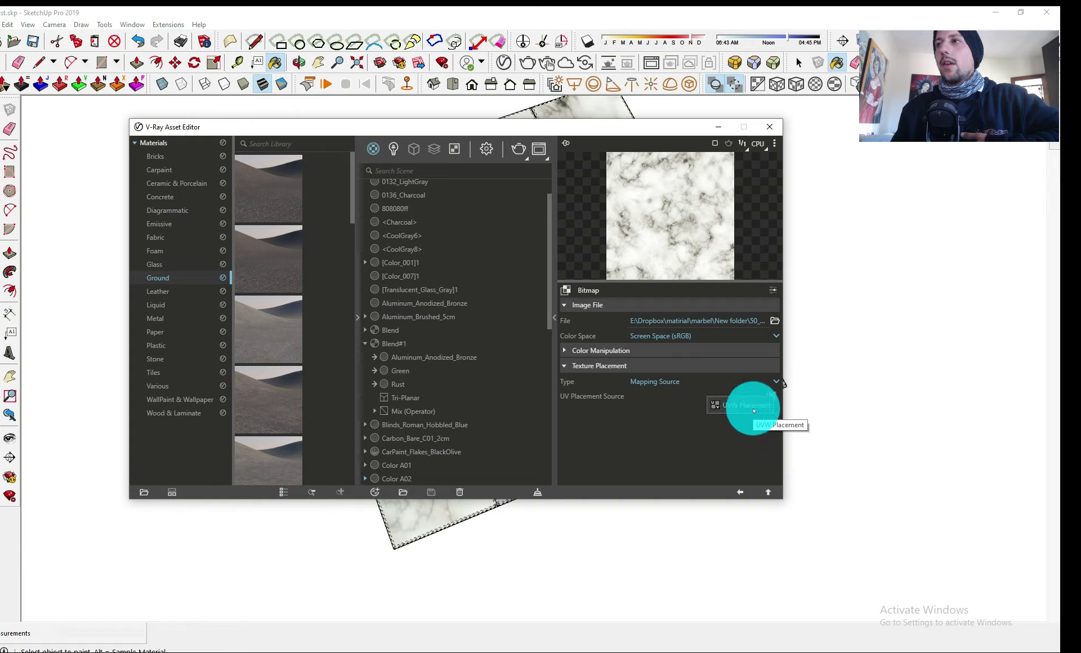
click(743, 405)
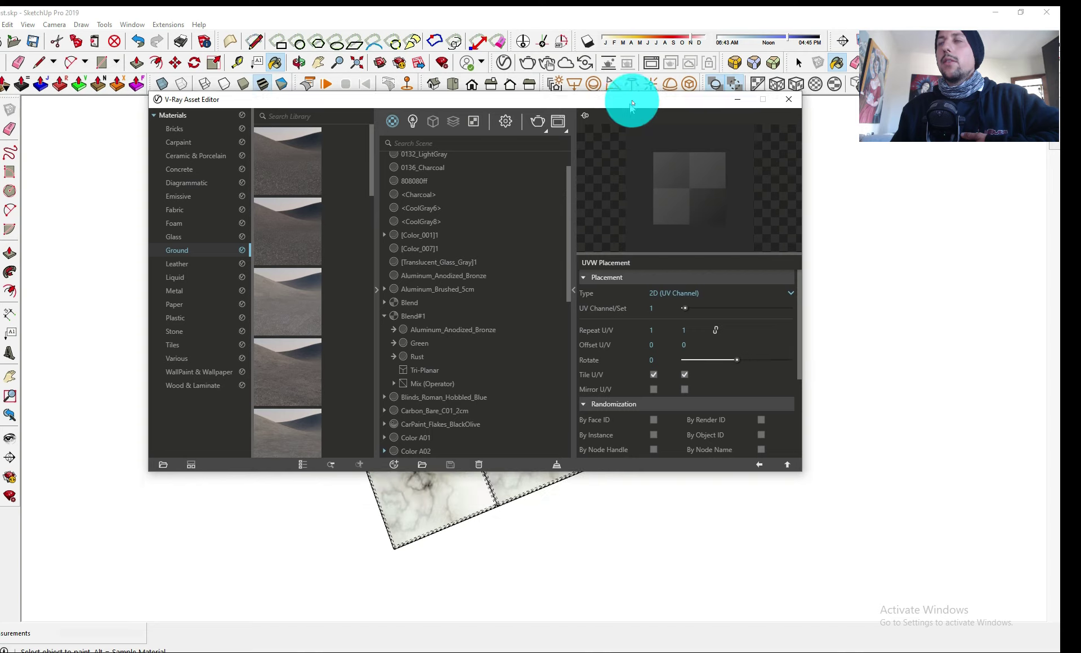
Enable By Node Handle randomization so each rendered tile shows a different marble region.
drag(631, 99, 656, 67)
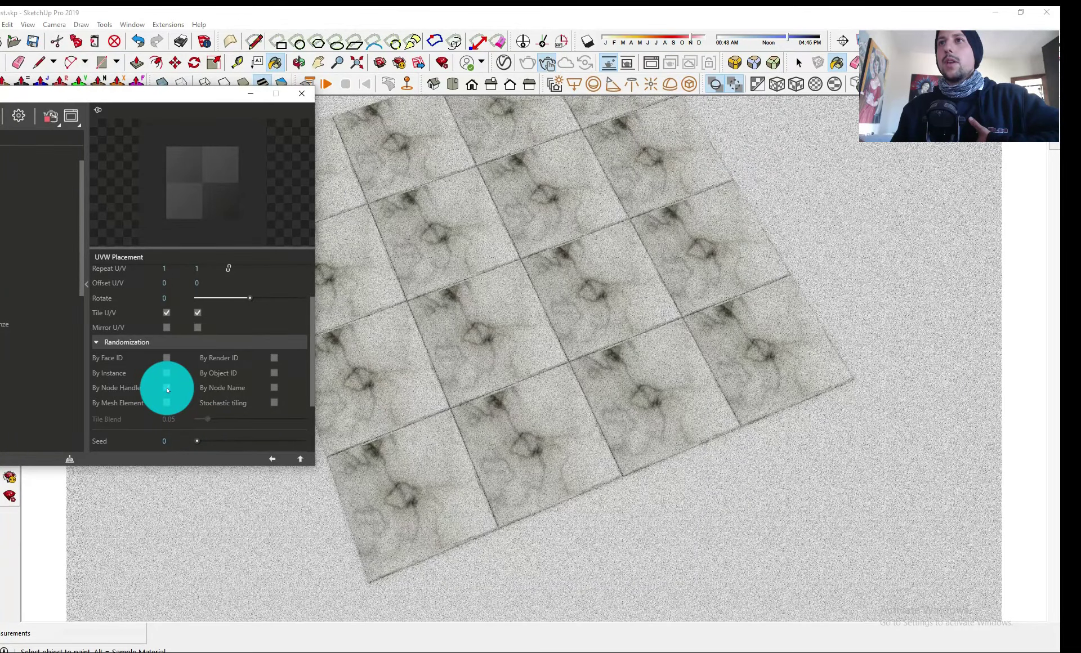
click(166, 387)
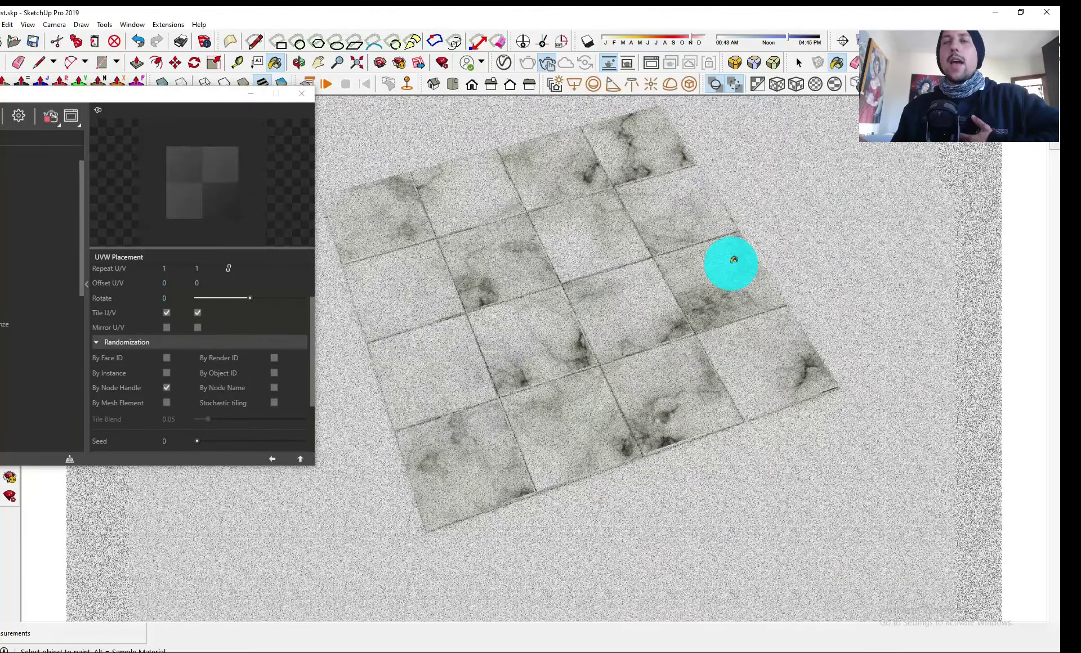
click(166, 388)
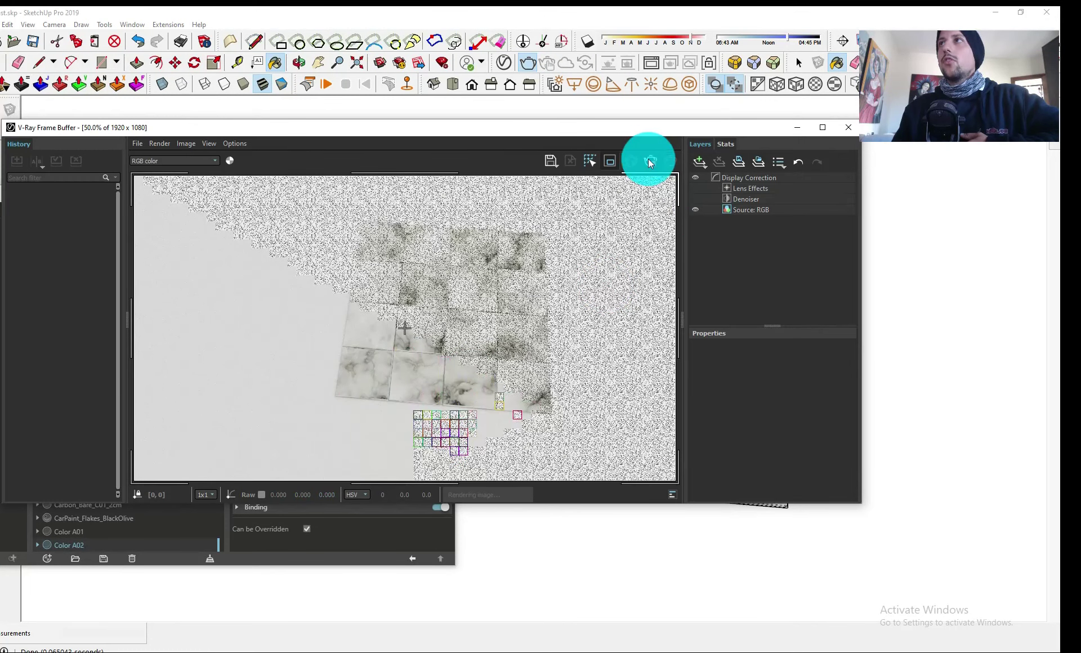
Stop the interactive render before moving to the wood-plank groups.
click(847, 126)
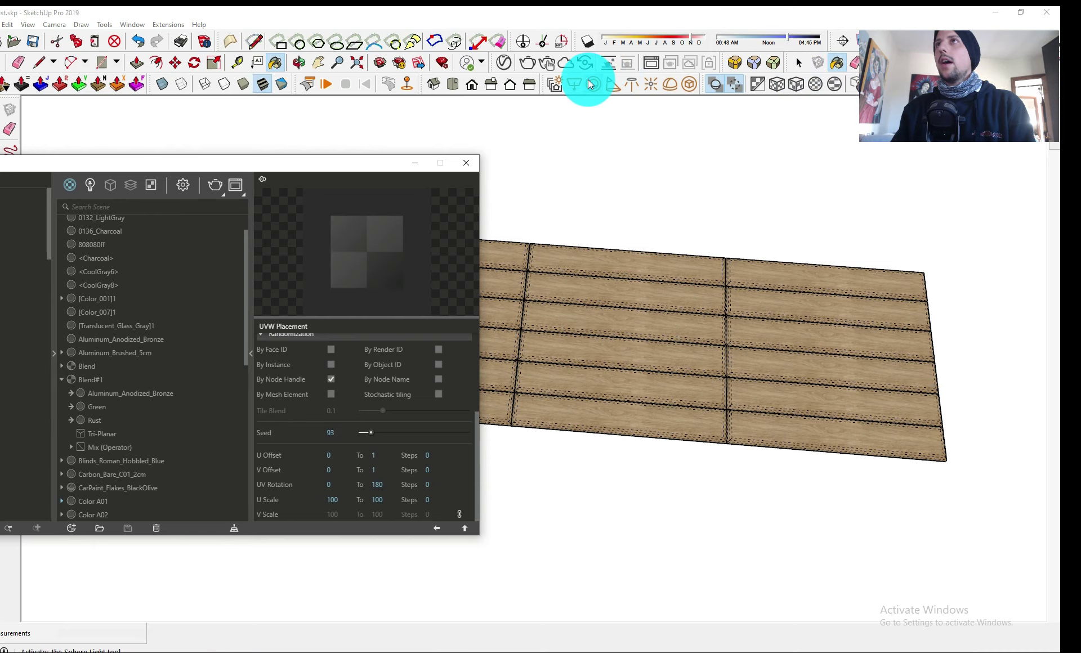
Set the wood texture's UV Rotation 'To' value from 180 to 0 and return to the Bitmap panel.
click(586, 83)
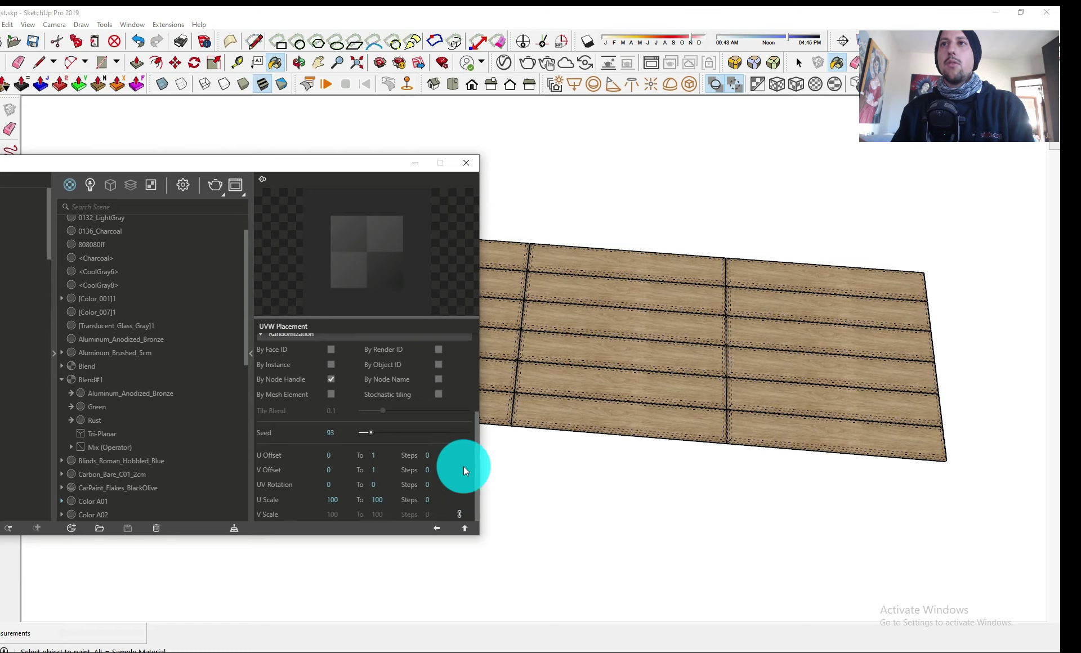
click(229, 196)
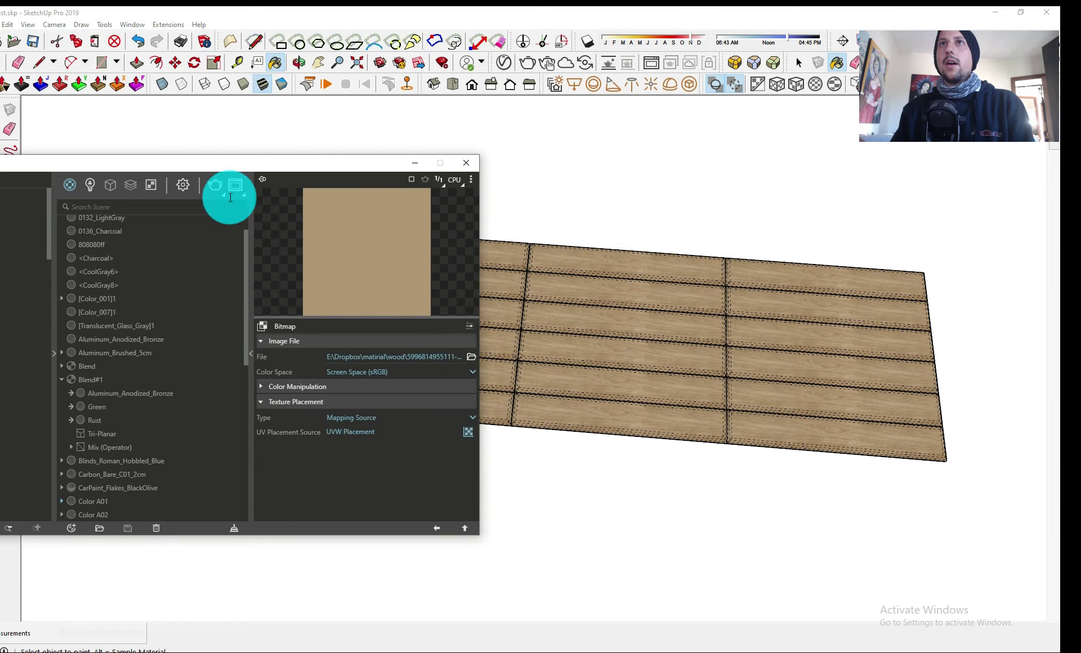